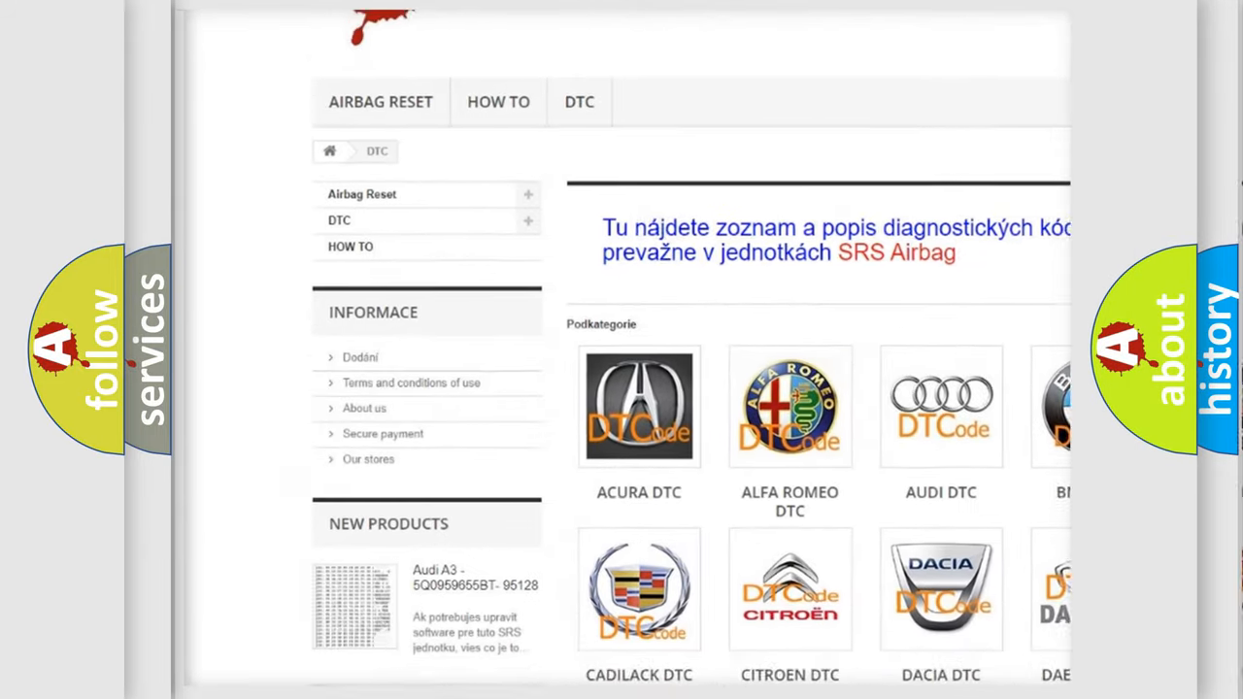
pyautogui.scroll(-3)
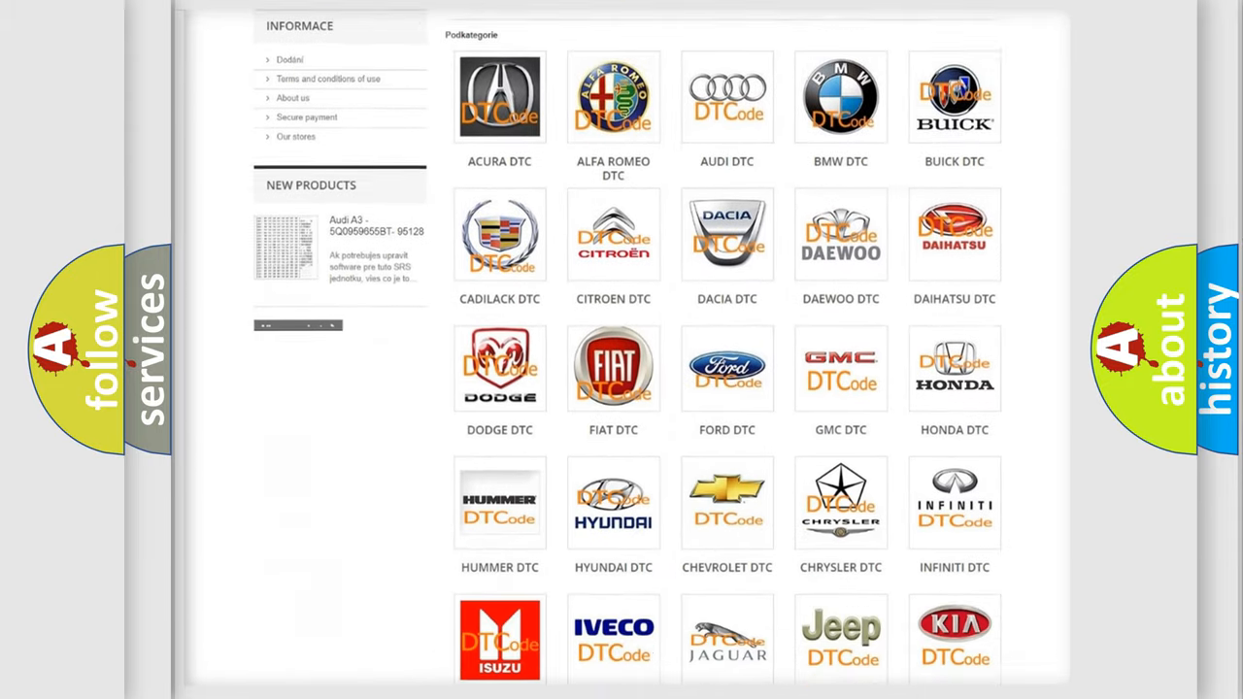
pyautogui.scroll(-3)
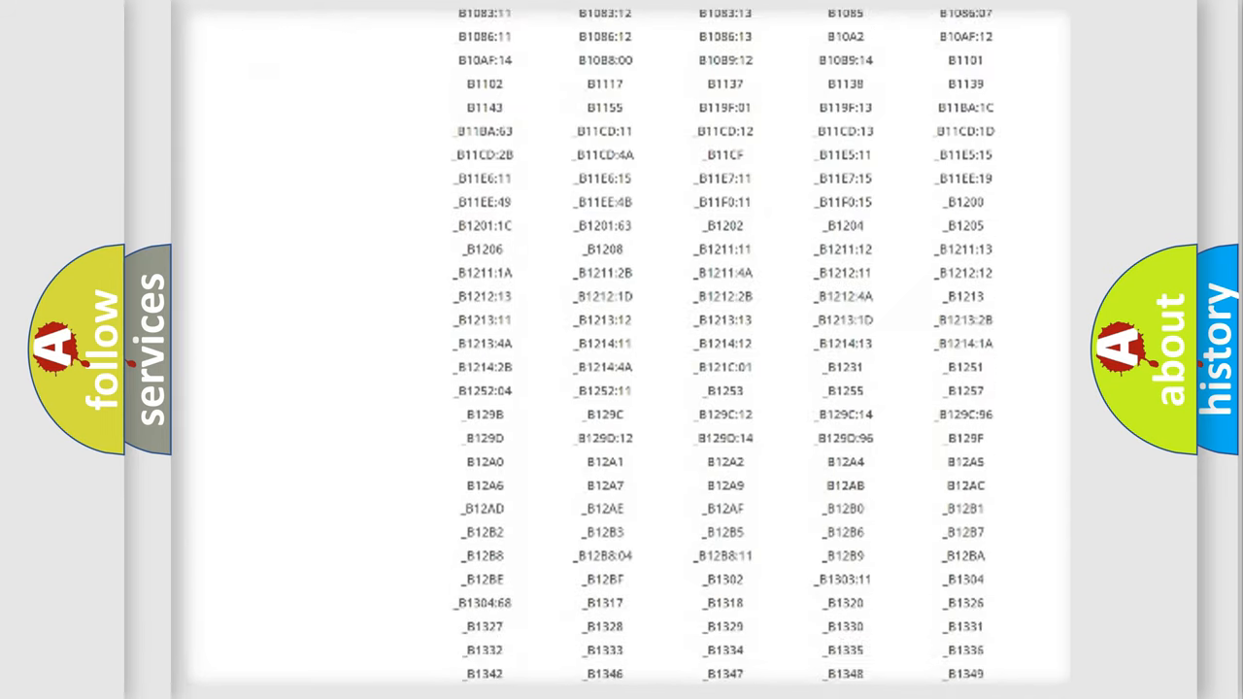
pyautogui.scroll(-3)
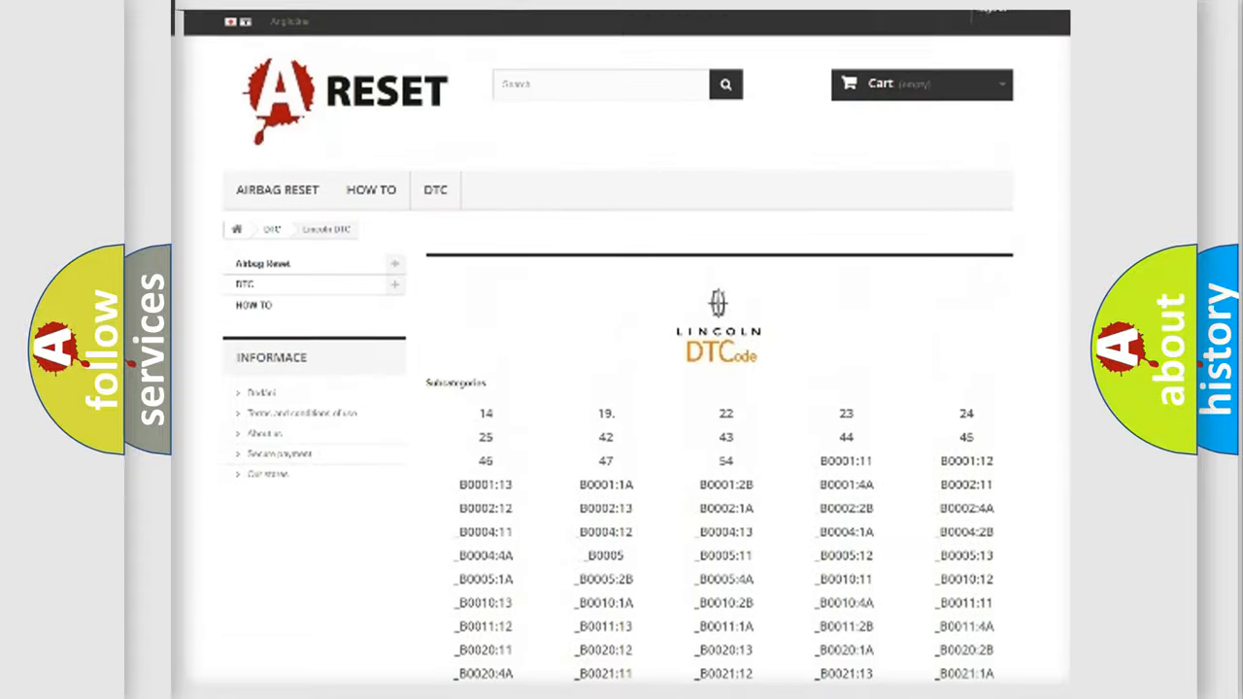
pyautogui.scroll(3)
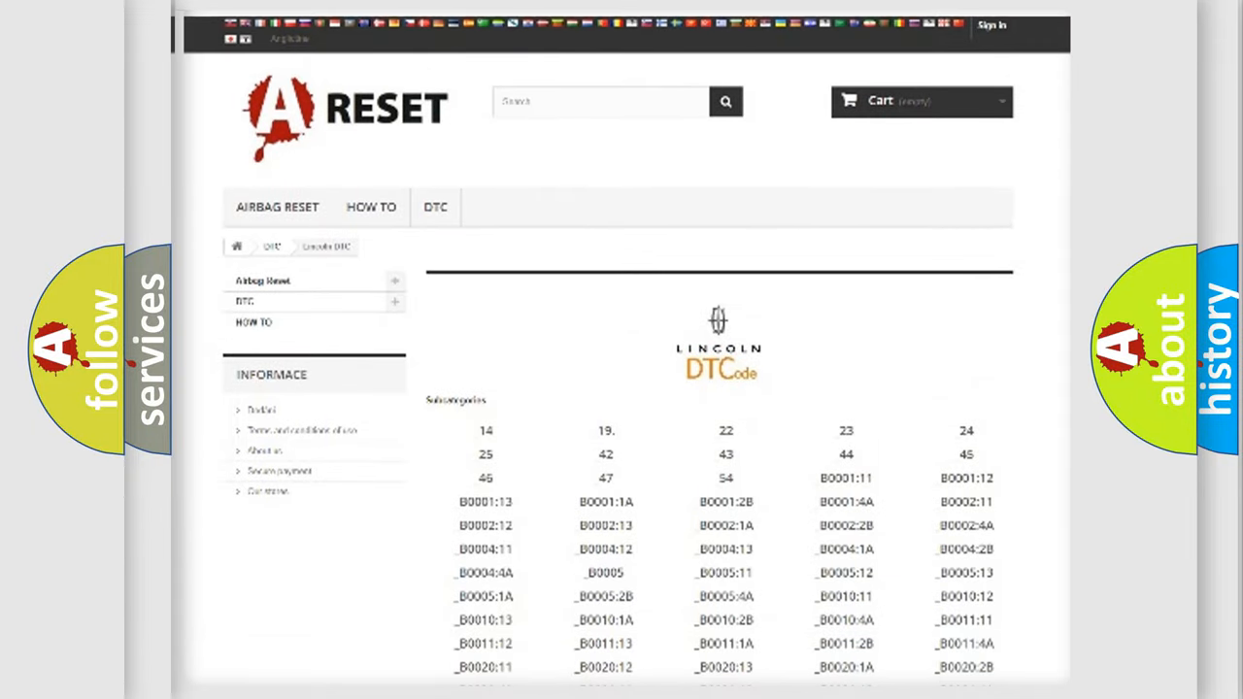